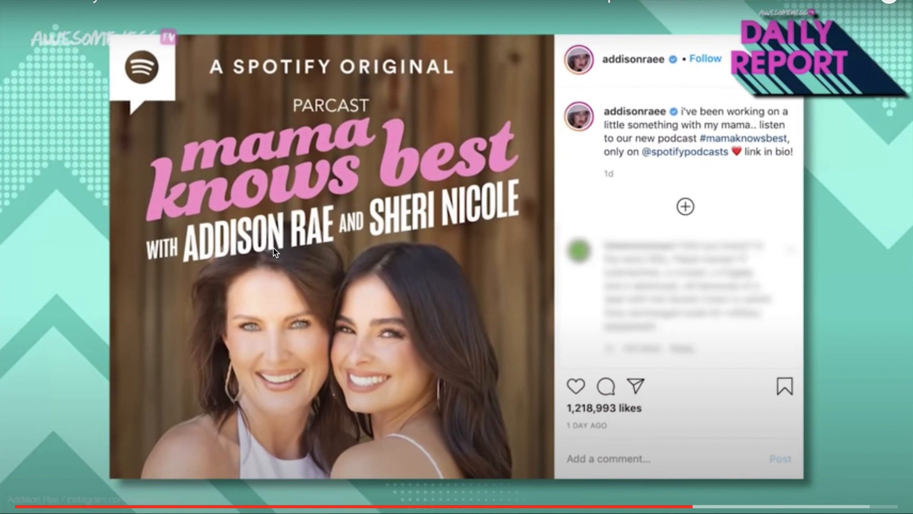
{"action": "scroll", "scroll_direction": "down", "scroll_amount": 3}
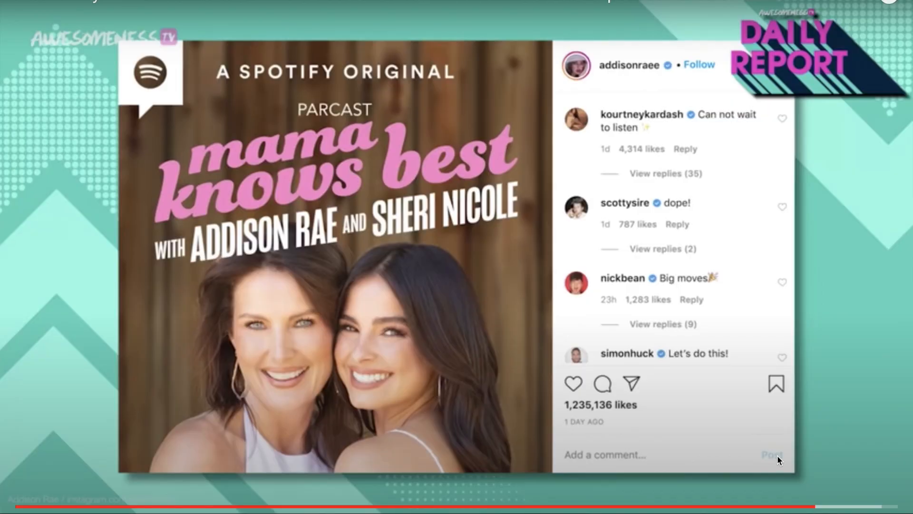